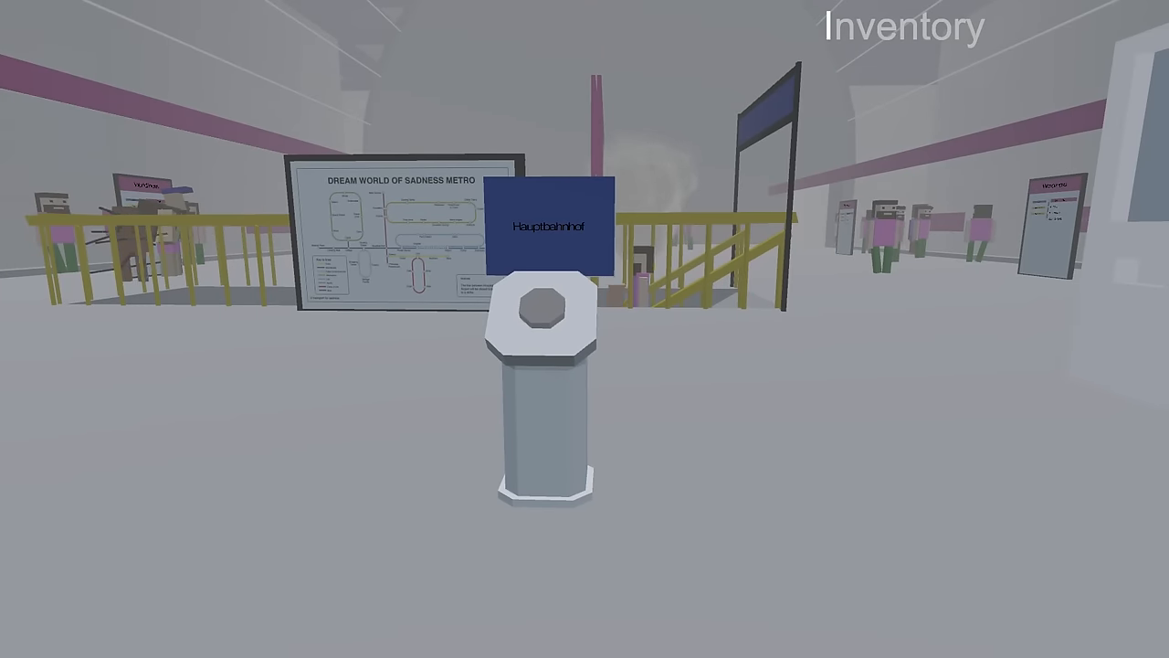
mouse_move(585, 328)
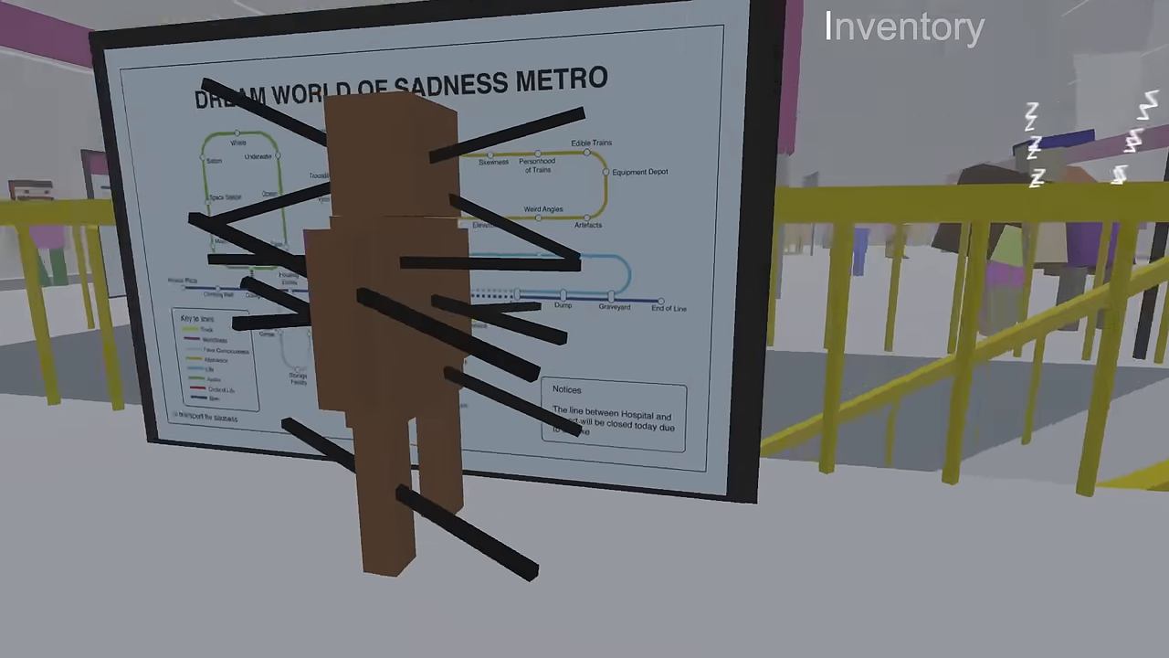
mouse_move(585, 329)
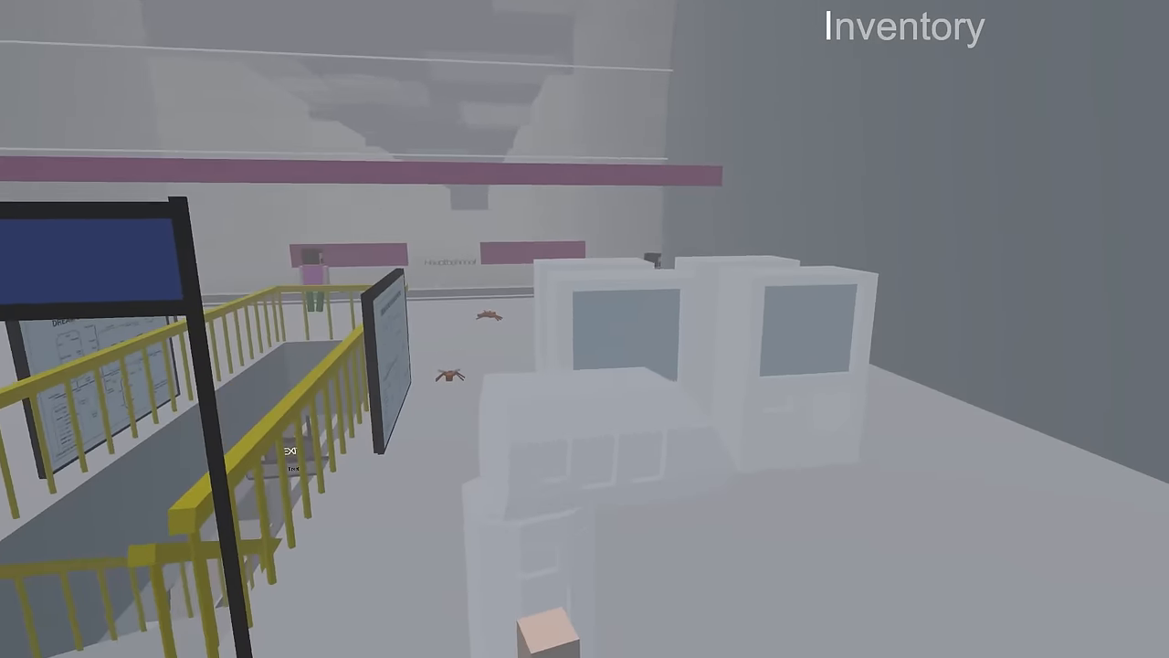
mouse_move(585, 329)
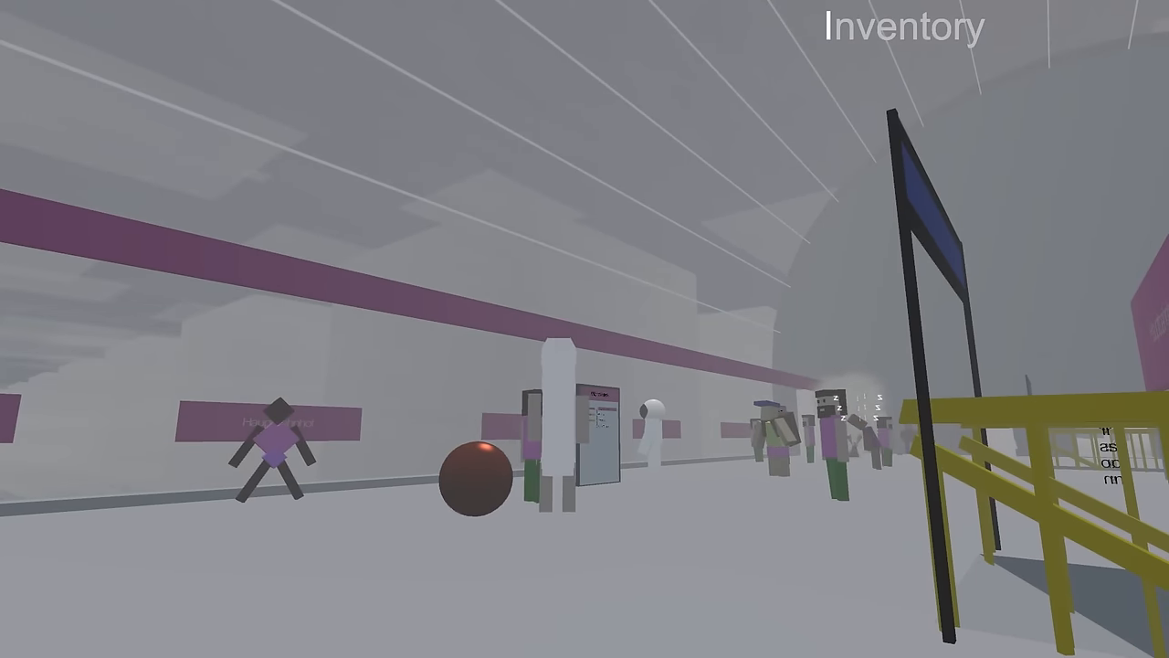
mouse_move(584, 329)
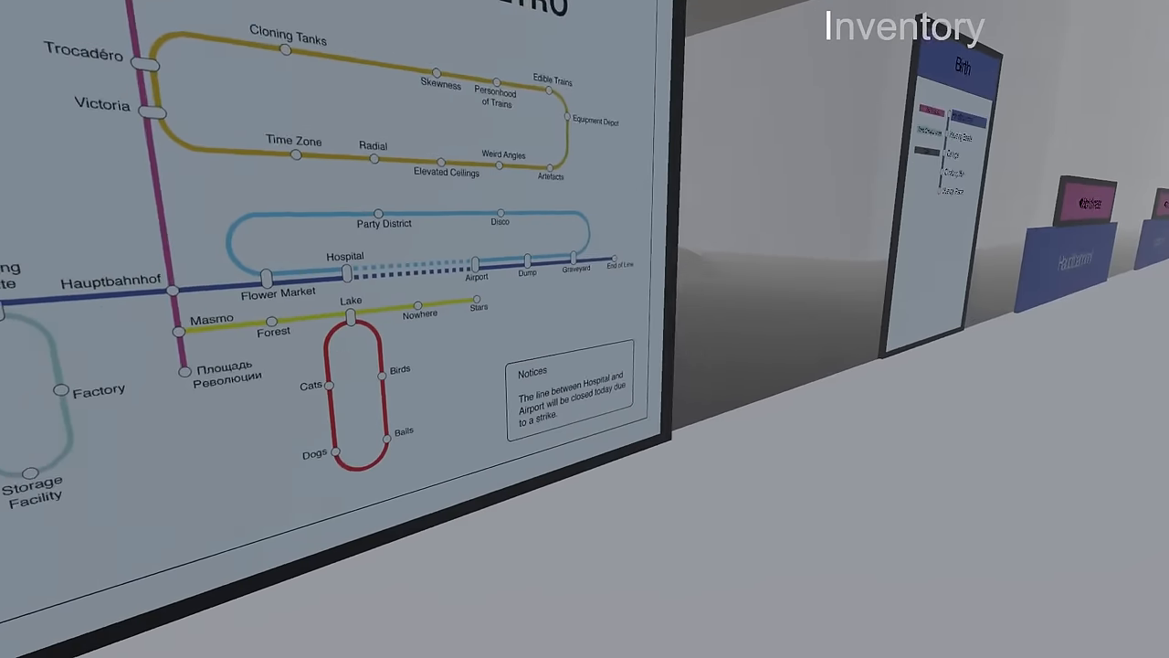
mouse_move(585, 328)
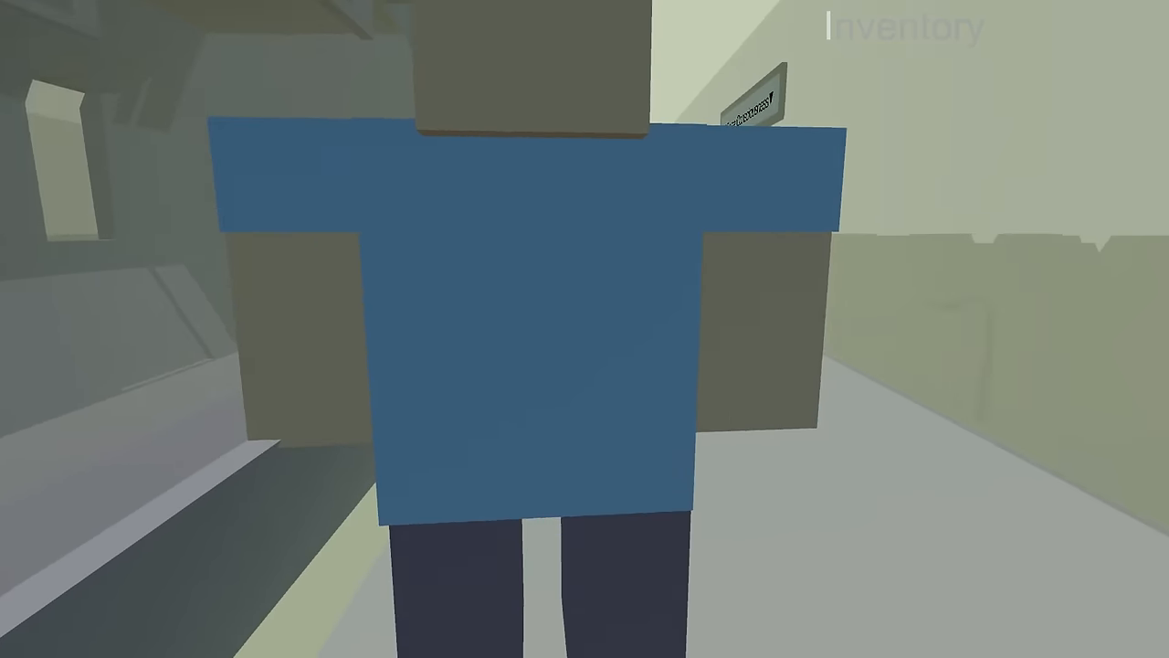
Walk through the metro carriage past the blue-shirted passenger to the Hauptbahnhof–Musical Place platform.
scroll("down", 3)
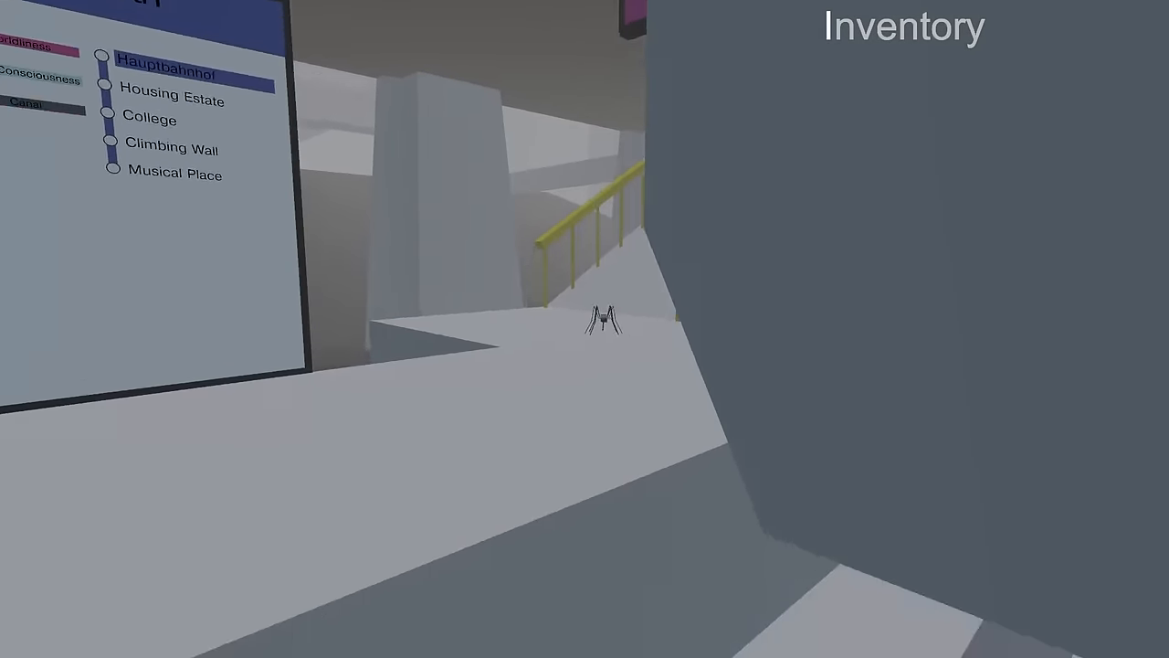
mouse_move(603, 320)
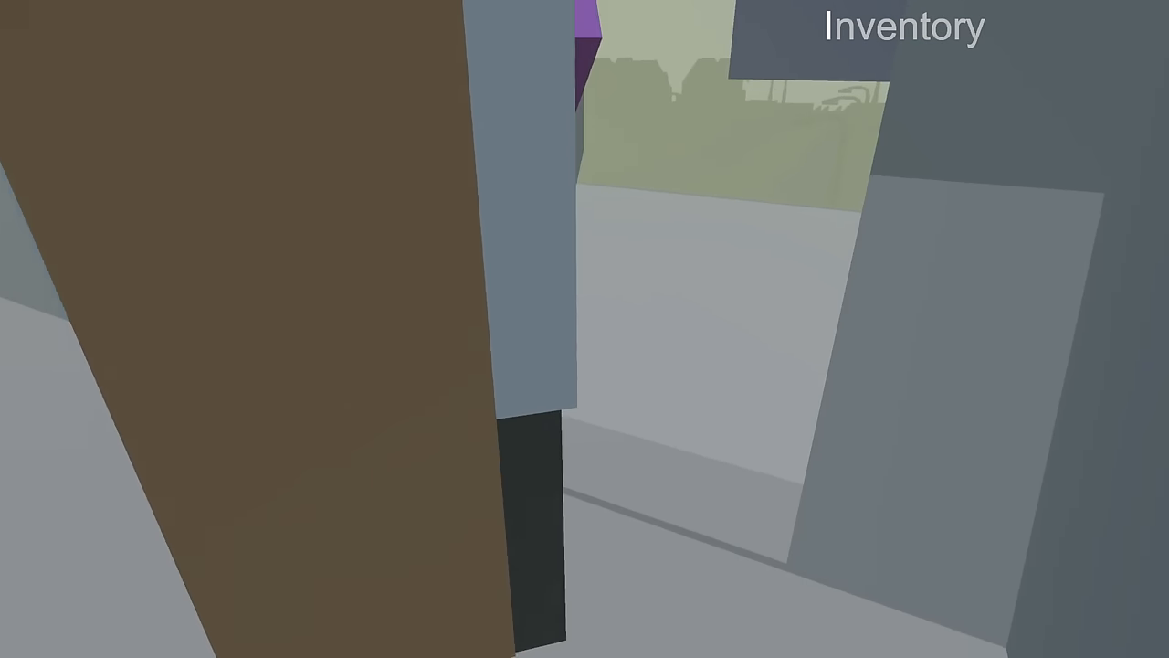
mouse_move(585, 329)
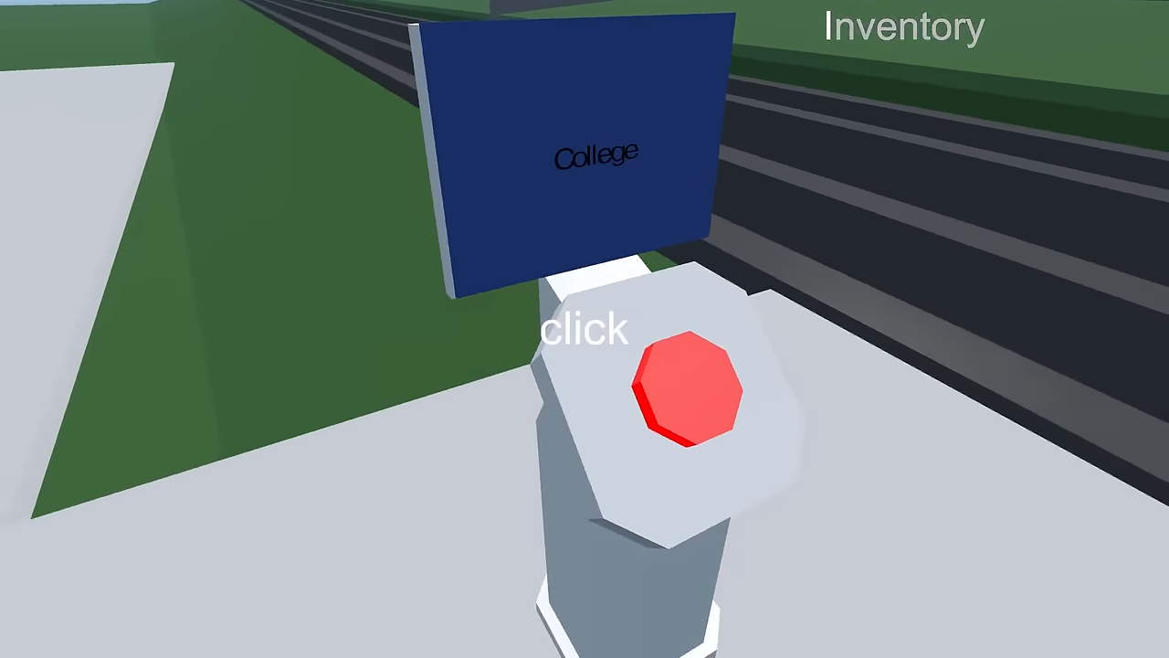
Activate the red button beside the College station sign to reach the clock tower plaza.
left_click(687, 393)
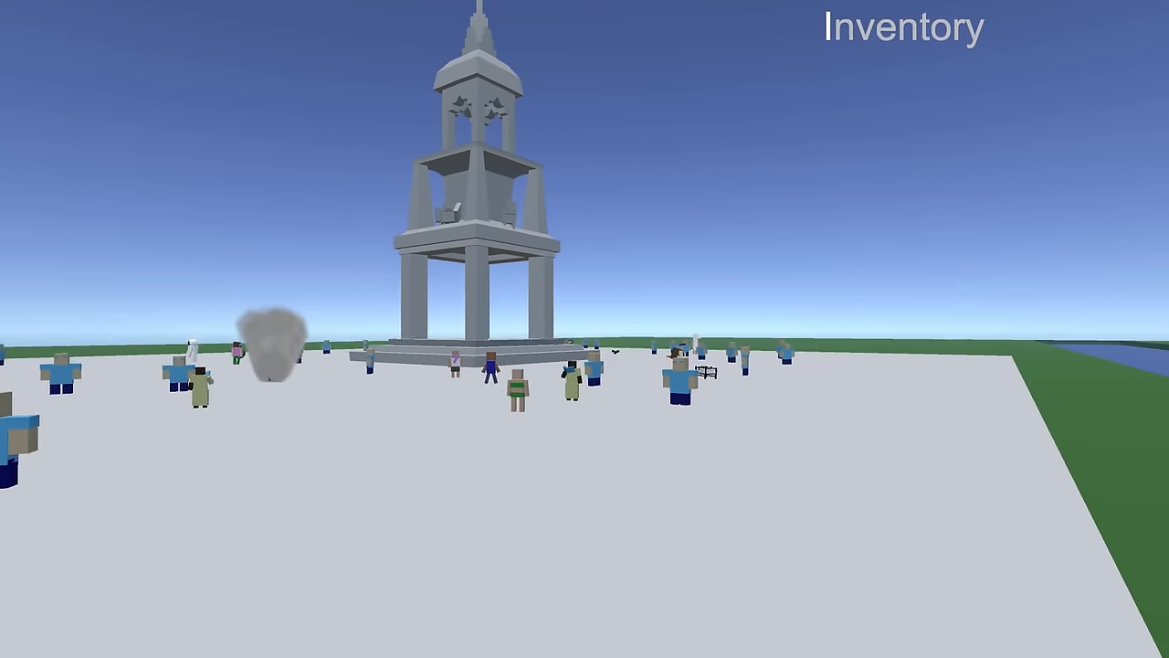
mouse_move(585, 329)
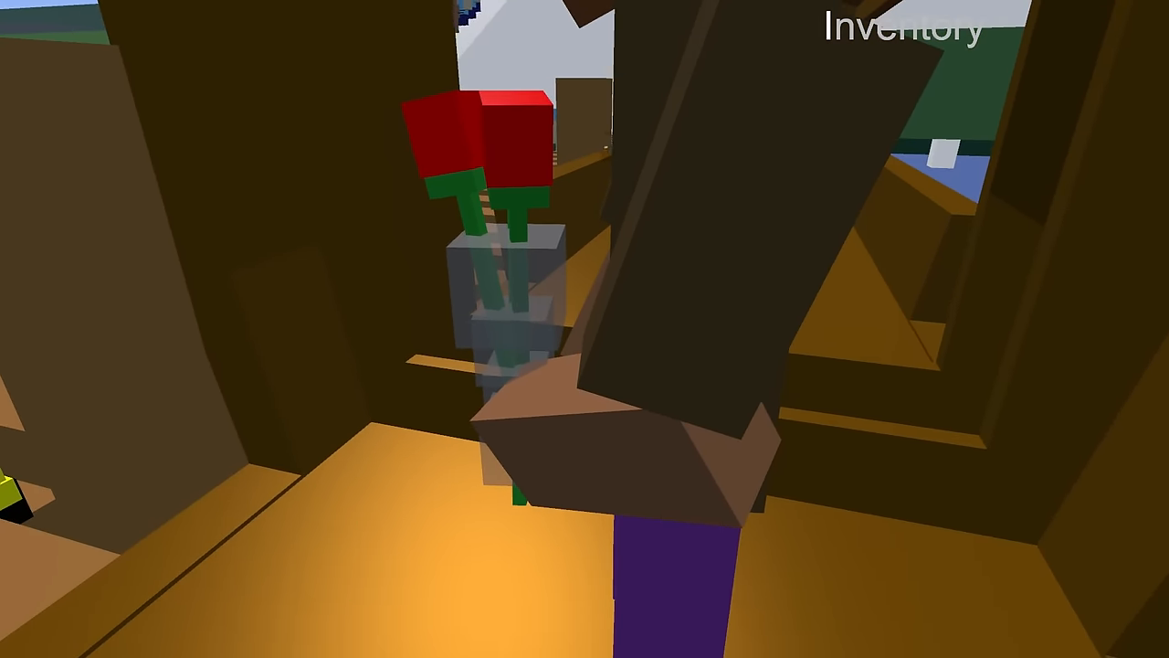
mouse_move(584, 328)
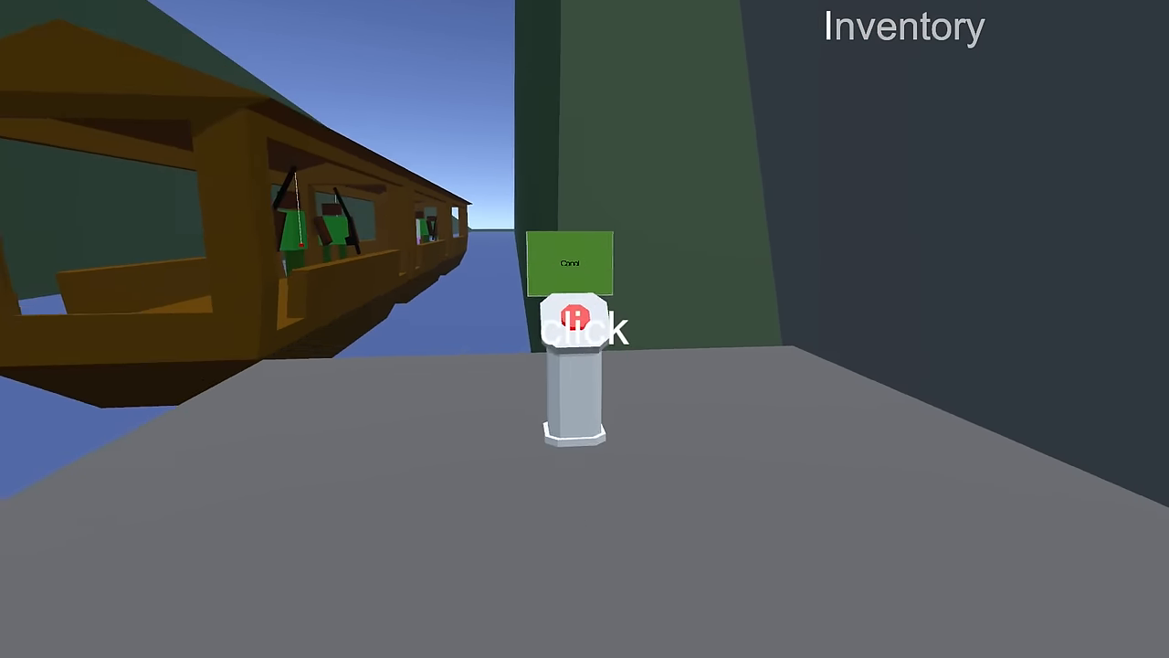
Call a ride toward the Cave stop from the red button beside the wooden train platform.
left_click(570, 326)
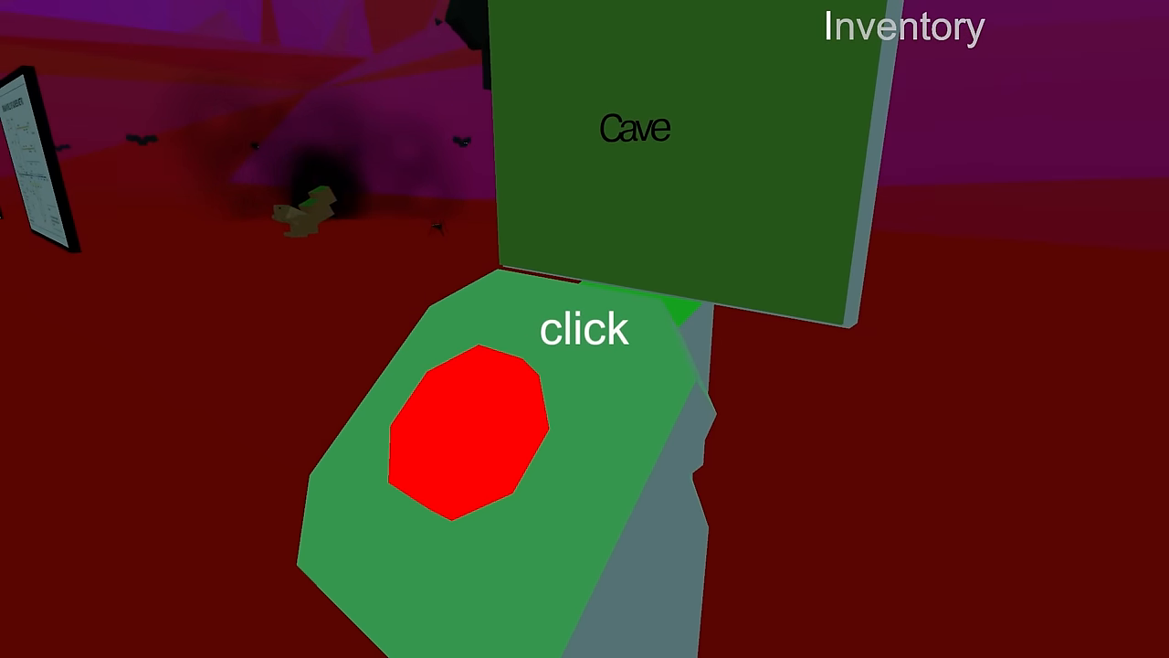
Call the train from the Cave station's red button post to reach the underground platform.
left_click(466, 435)
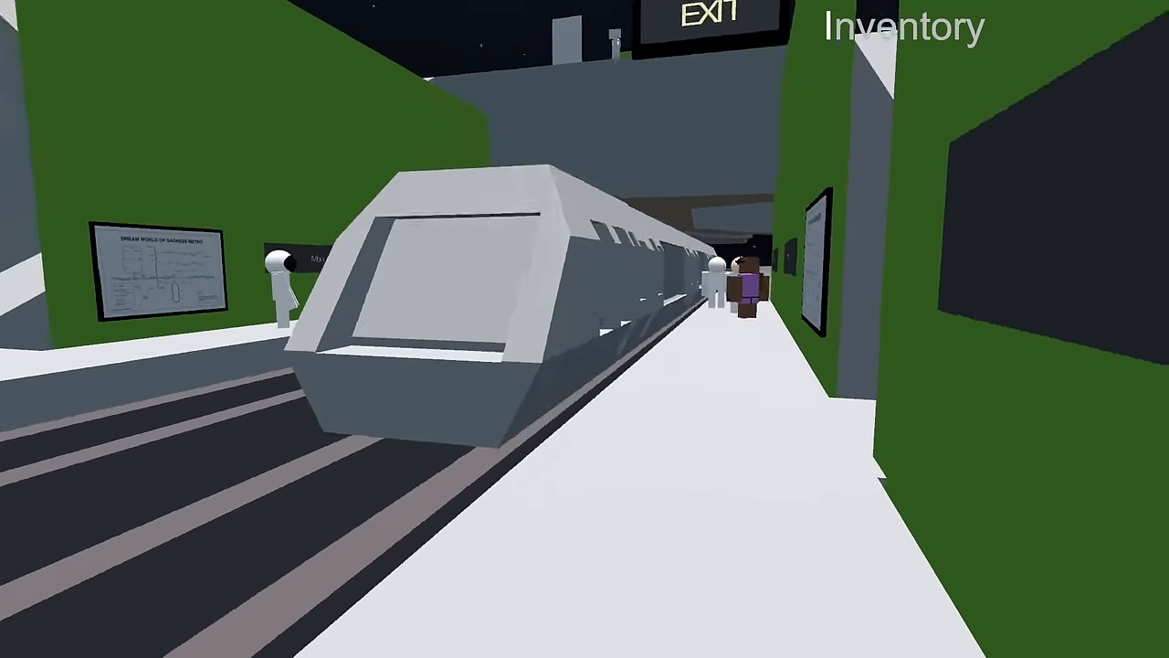
mouse_move(584, 329)
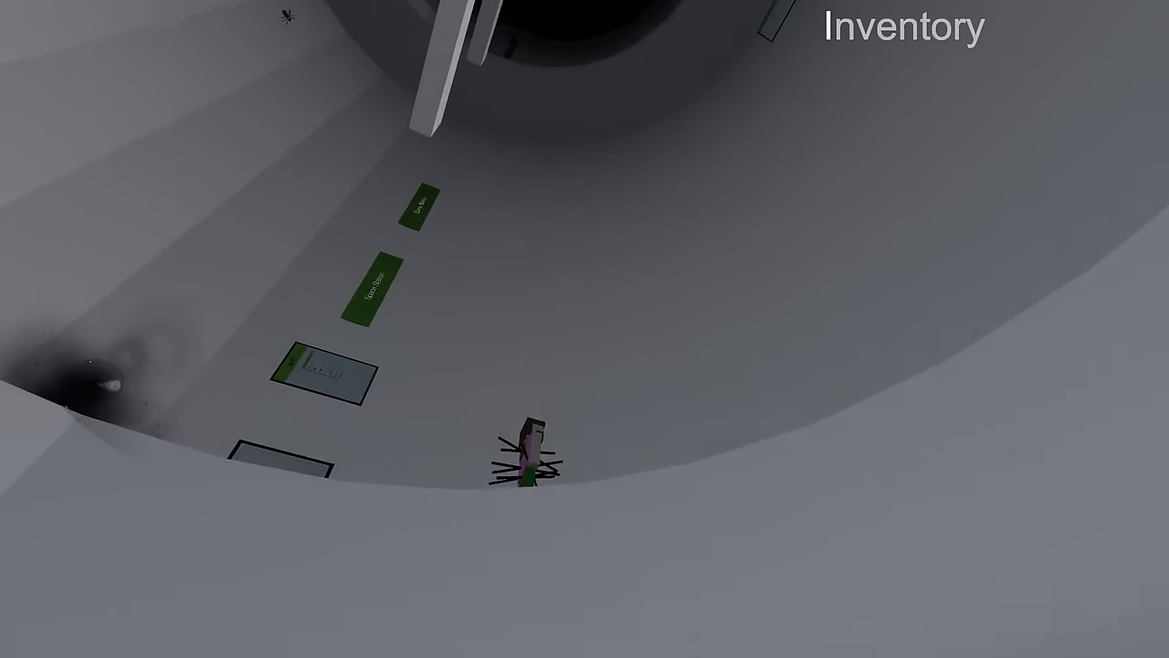
mouse_move(584, 329)
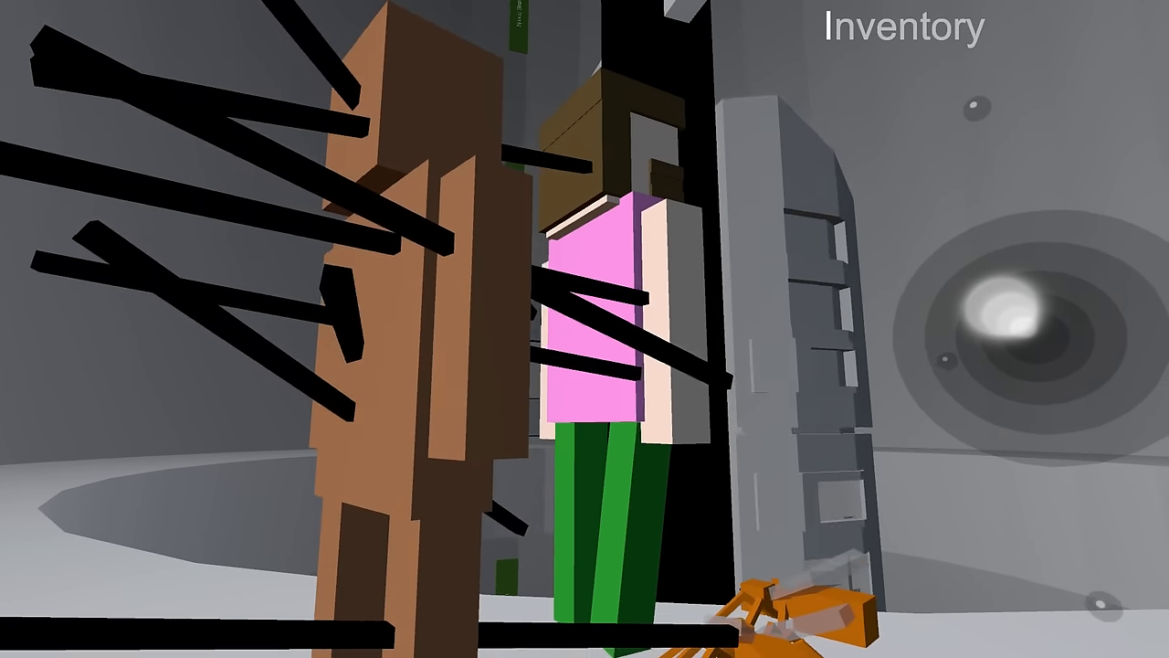
mouse_move(585, 329)
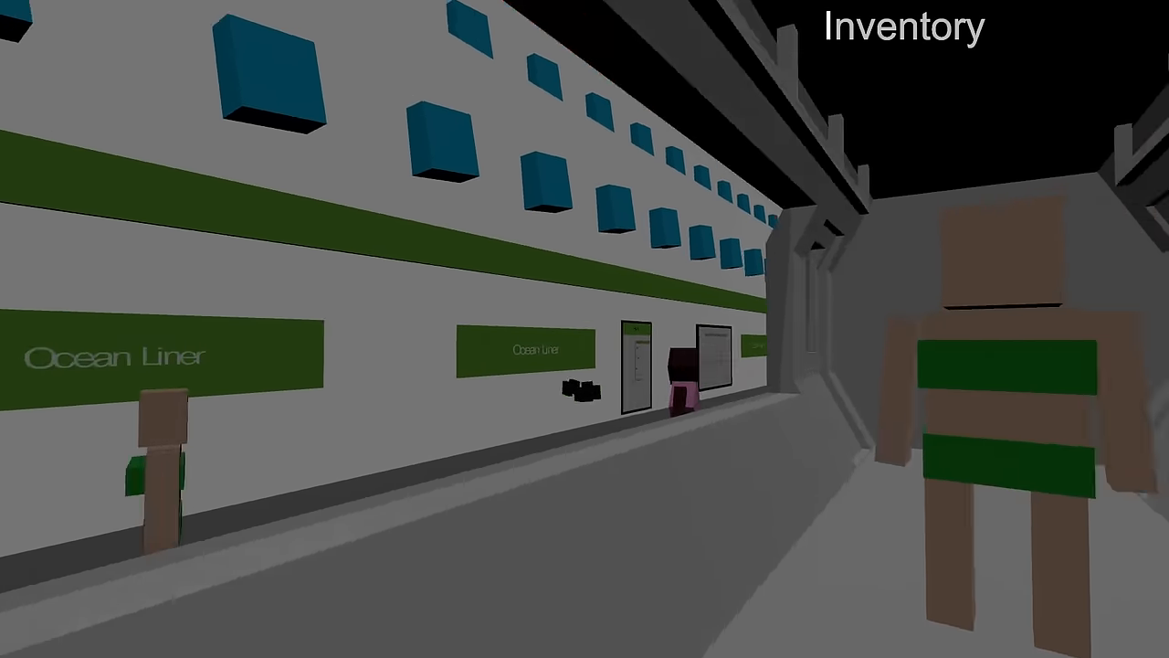
Walk along the Ocean Liner platform past the waiting figures toward the green-striped figure and line map.
key("w")
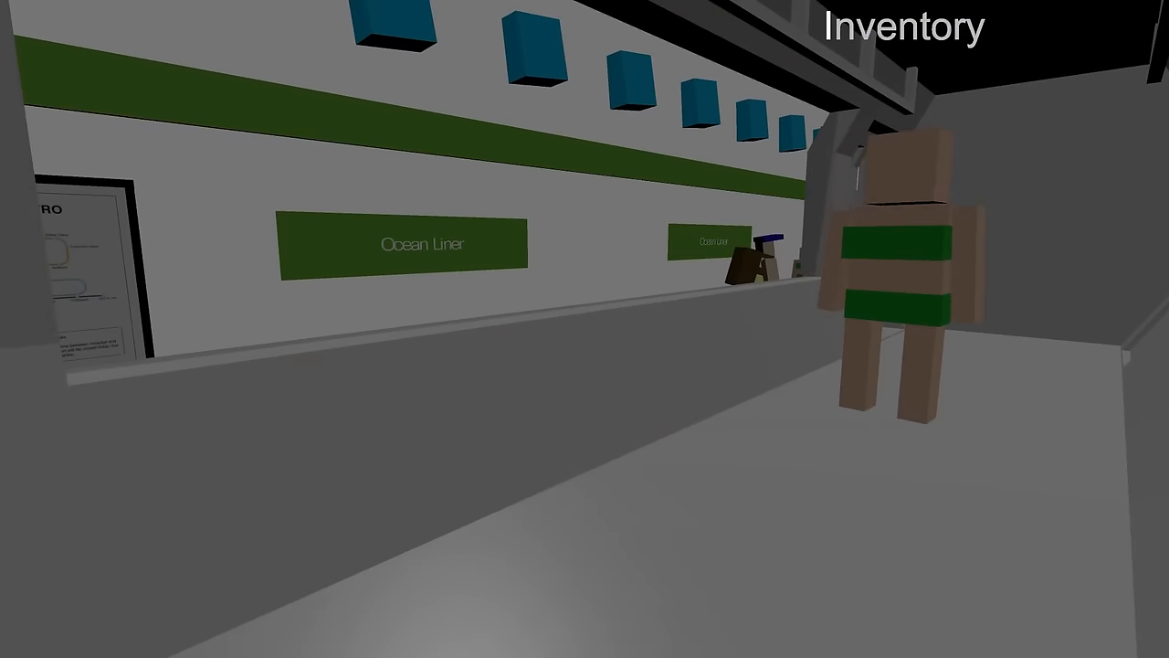